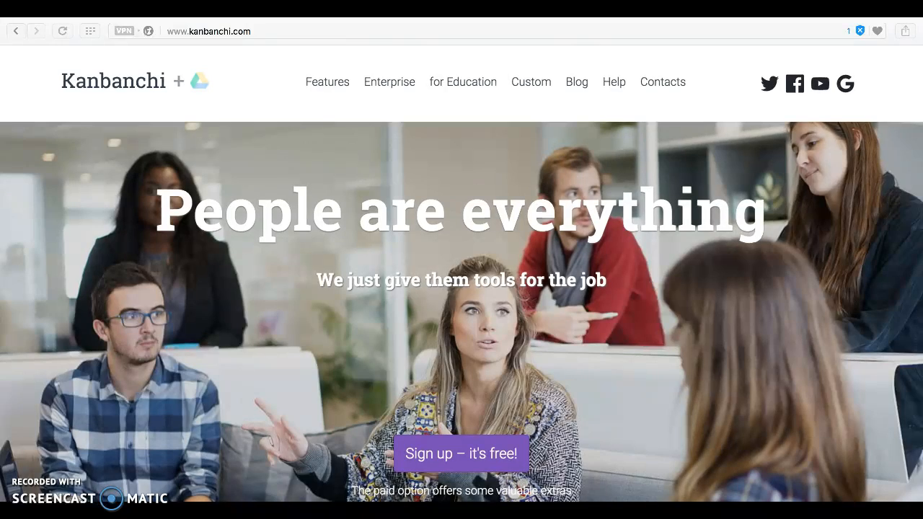
# Scroll through the kanbanchi.com homepage, then go to app.kanbanchi.com.
pyautogui.scroll(-3)
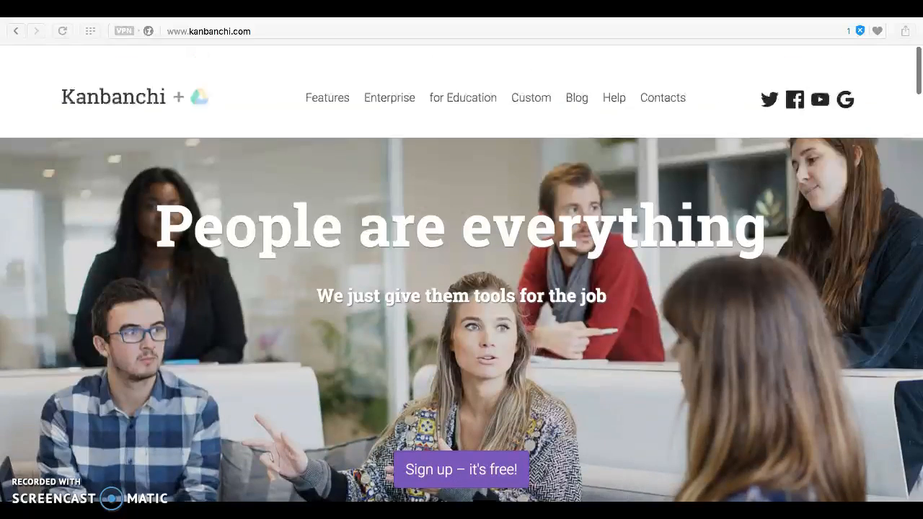
pyautogui.scroll(-3)
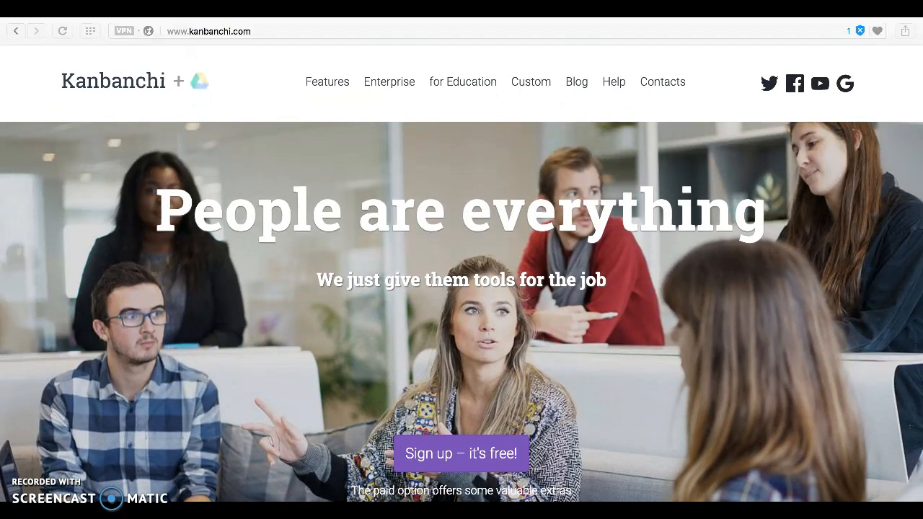
pyautogui.write('app.kanbanchi.com')
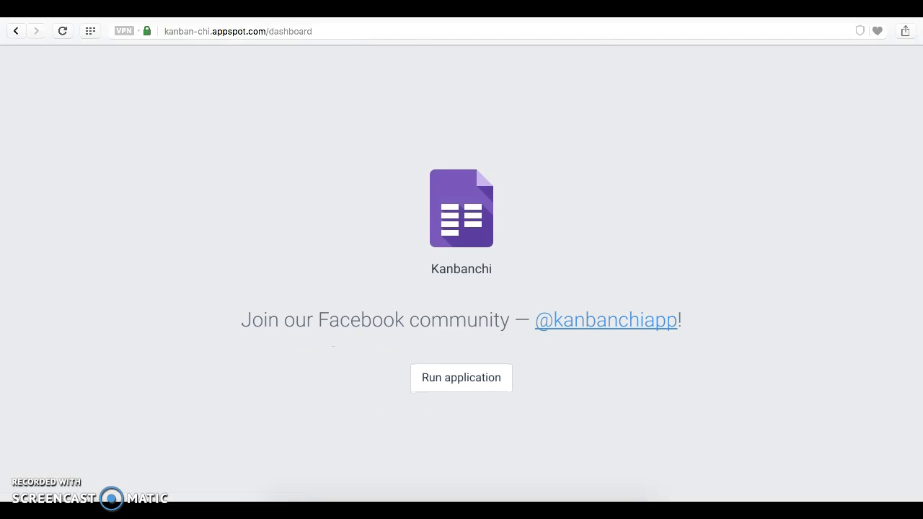
# Run the Kanbanchi application and confirm Google sign-in to reach the Dashboards list.
pyautogui.click(461, 378)
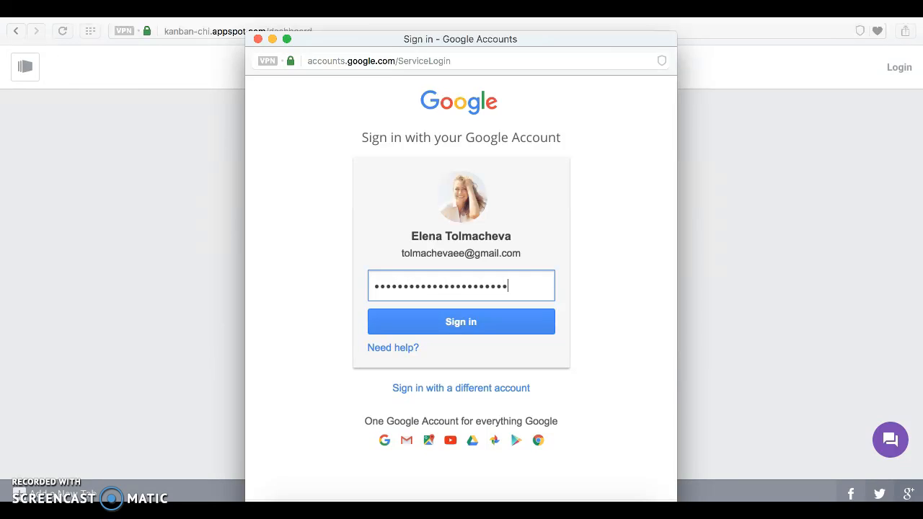
pyautogui.click(461, 322)
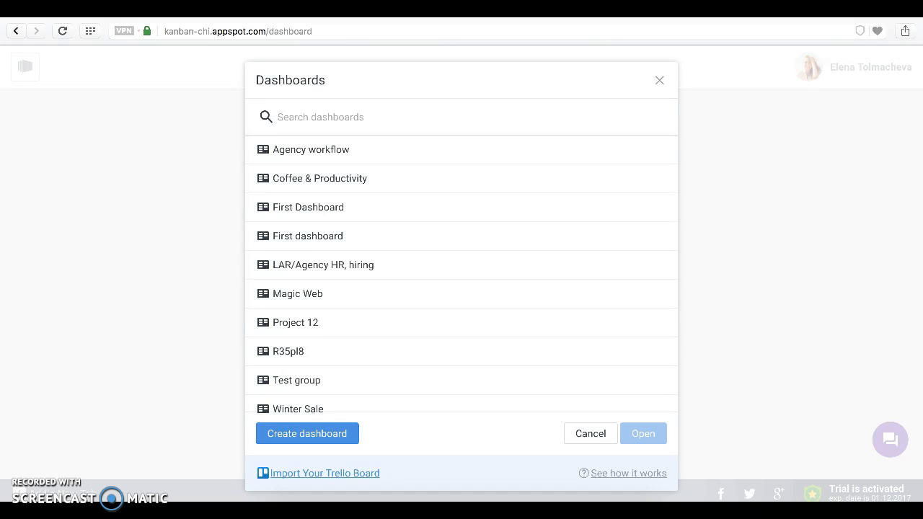
# Create a new dashboard titled 'project 1' from the Dashboards dialog.
pyautogui.click(308, 236)
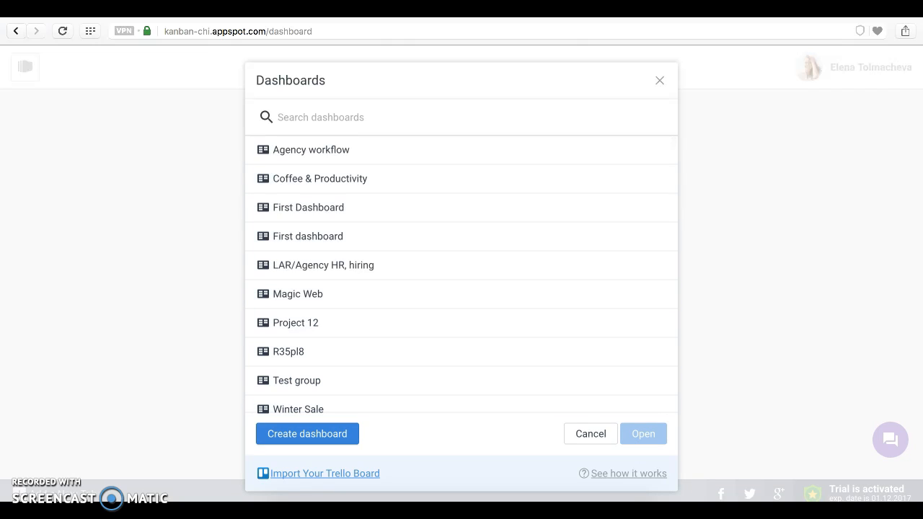
pyautogui.write('project')
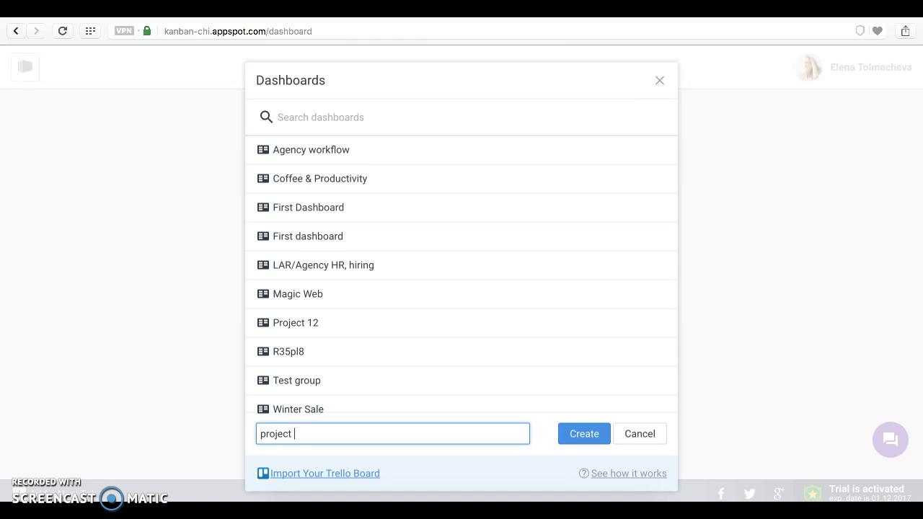
pyautogui.write('1')
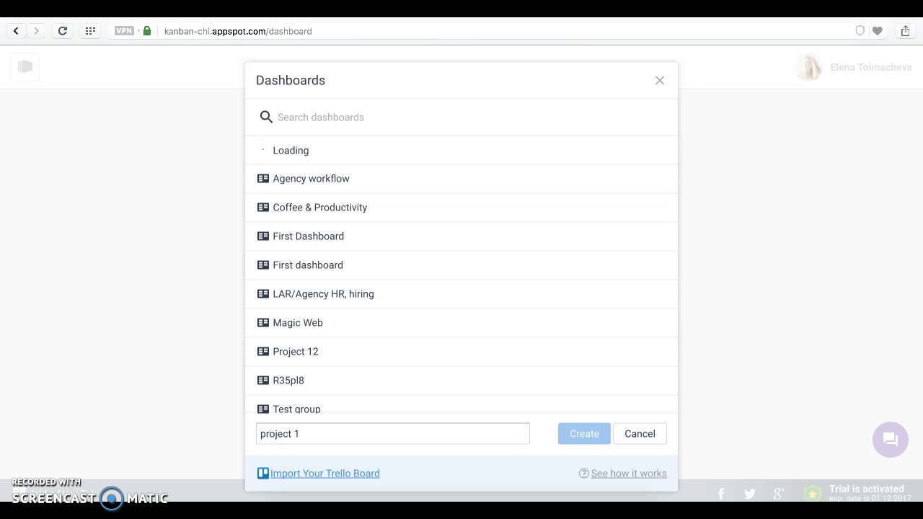
pyautogui.click(583, 433)
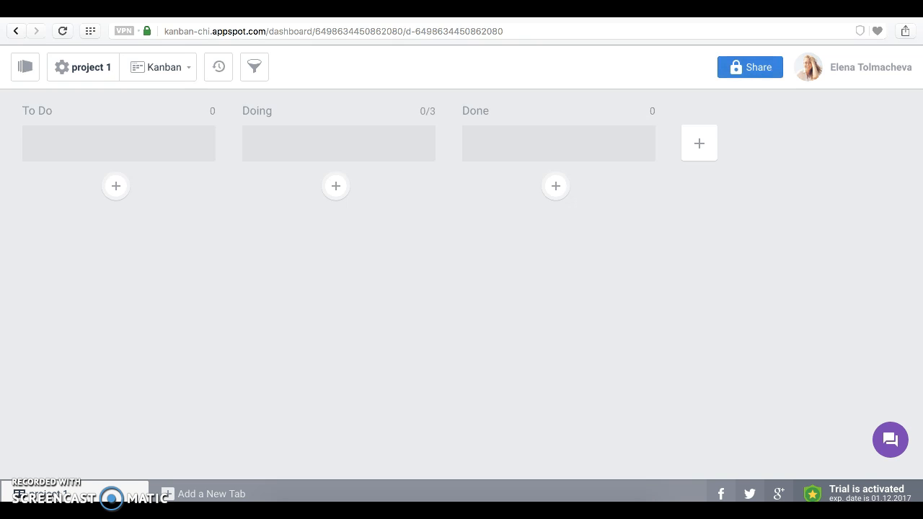
# Share the dashboard with Lynda, adding the note 'Join me!'.
pyautogui.click(62, 31)
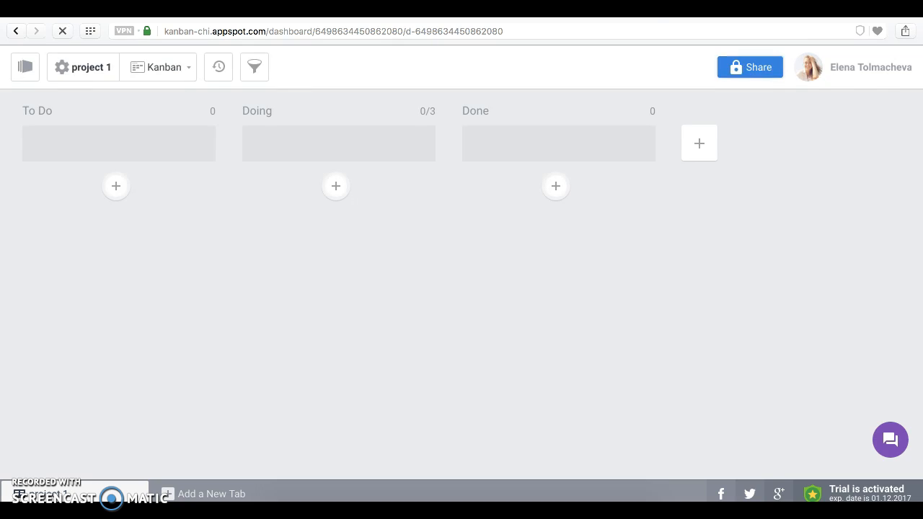
pyautogui.click(750, 66)
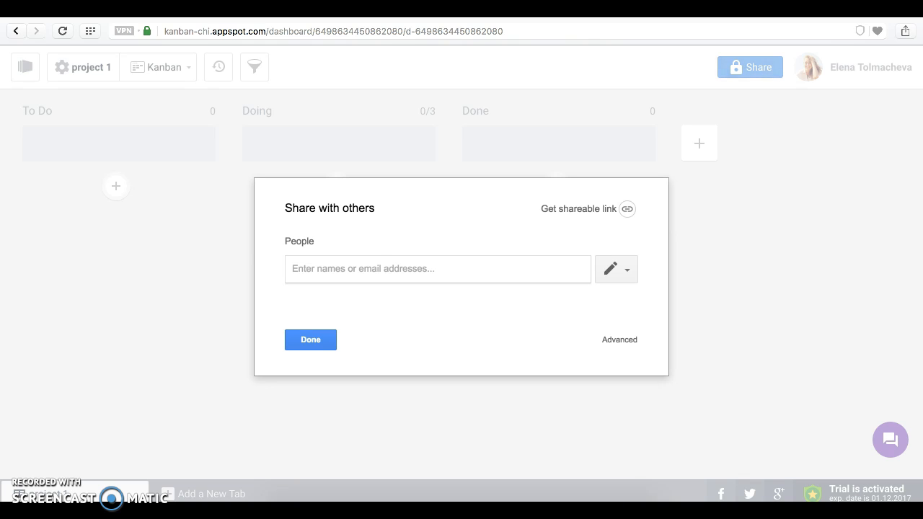
pyautogui.click(437, 269)
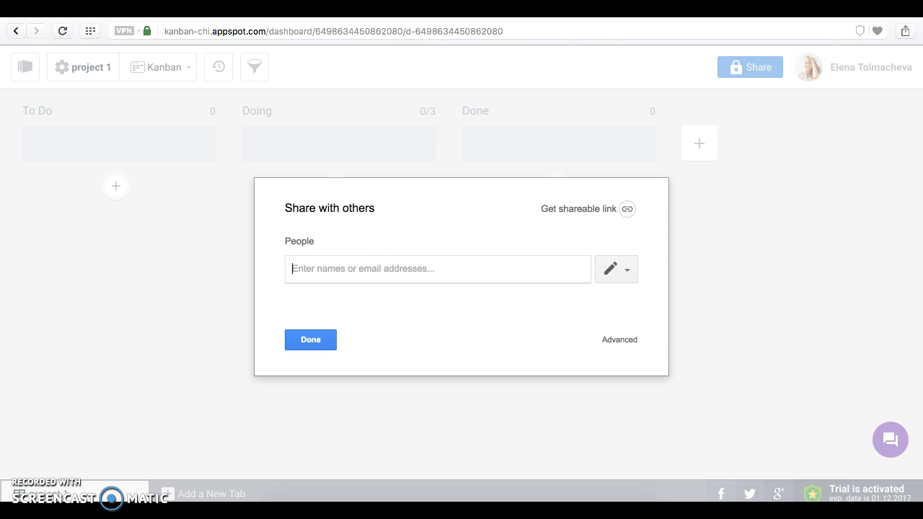
pyautogui.write('ly')
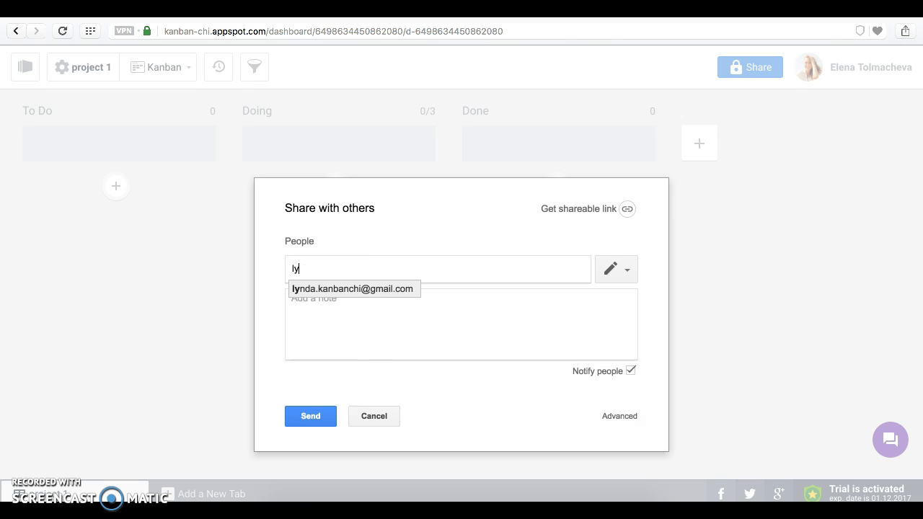
pyautogui.click(352, 289)
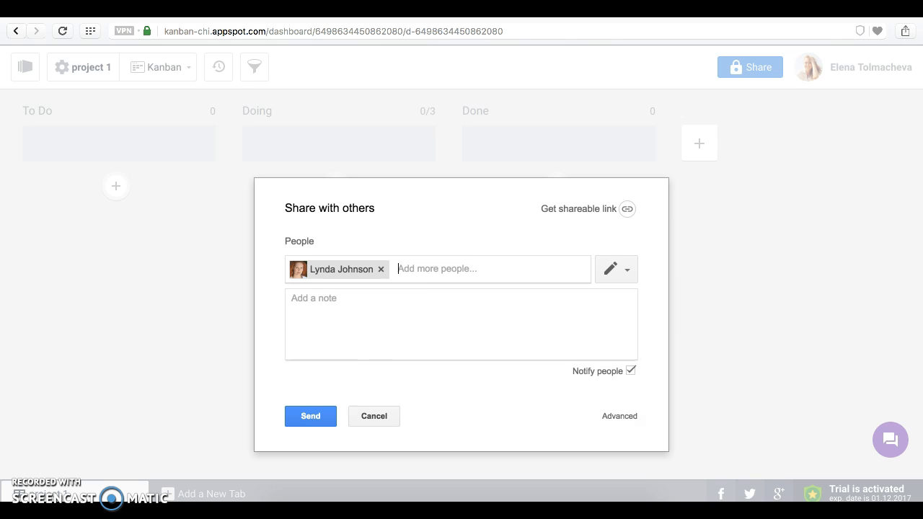
pyautogui.write('J')
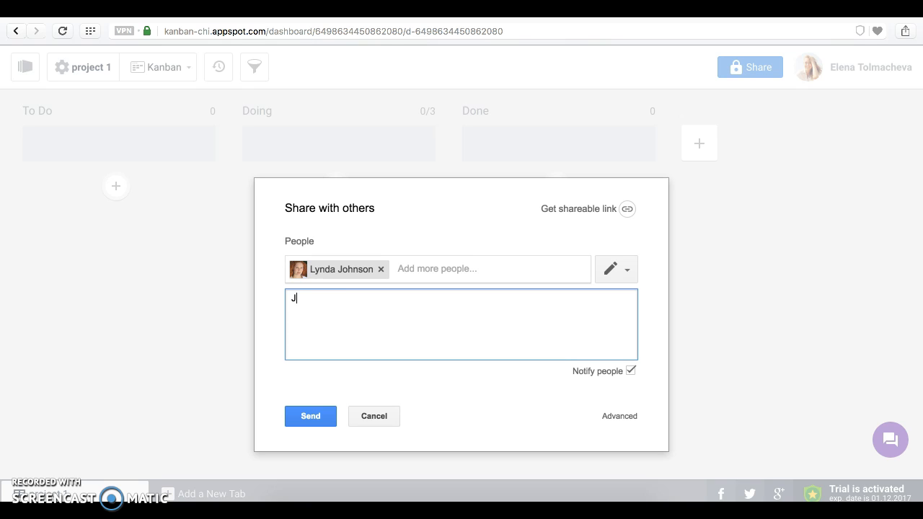
pyautogui.write('oin me!')
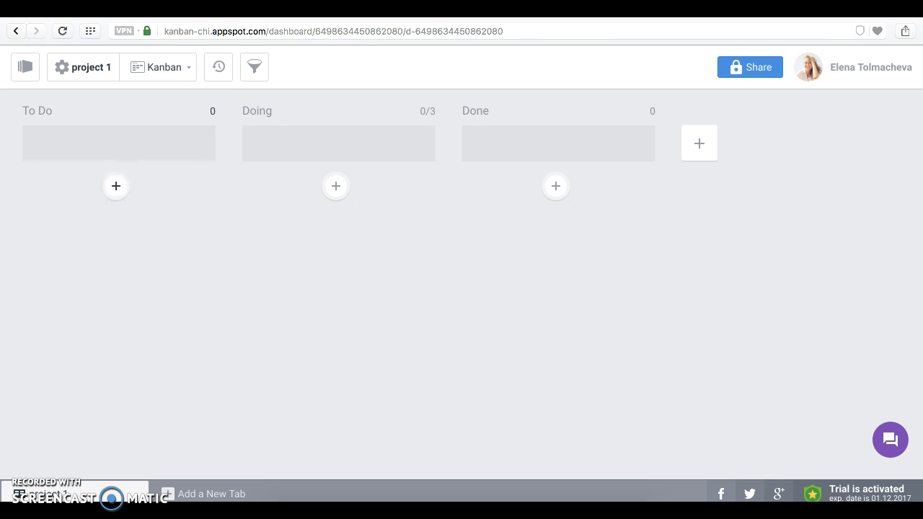
# Add 'card 1' to the To Do column and open its Card Details.
pyautogui.click(116, 186)
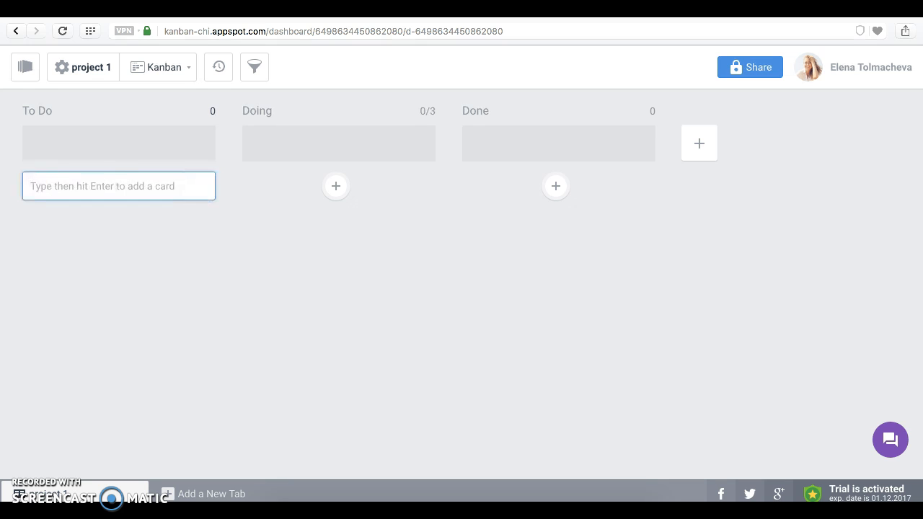
pyautogui.write('t')
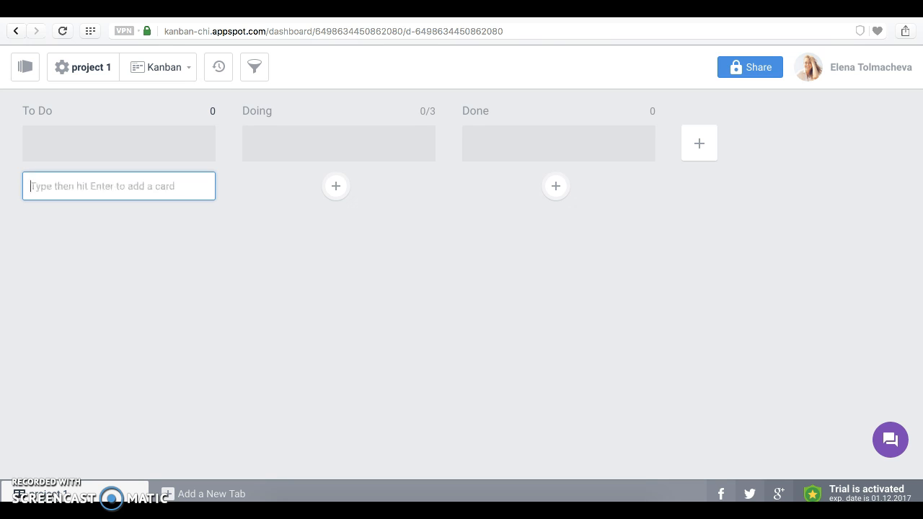
pyautogui.write('card 1')
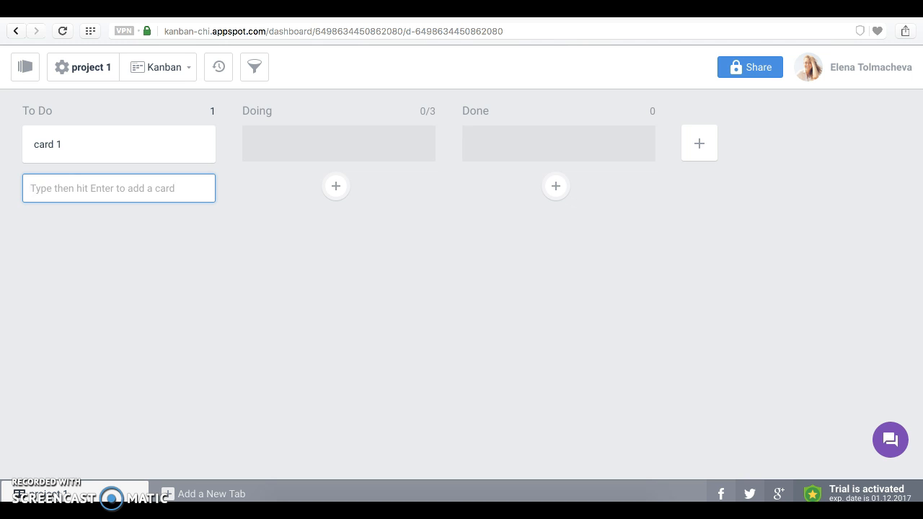
pyautogui.click(48, 144)
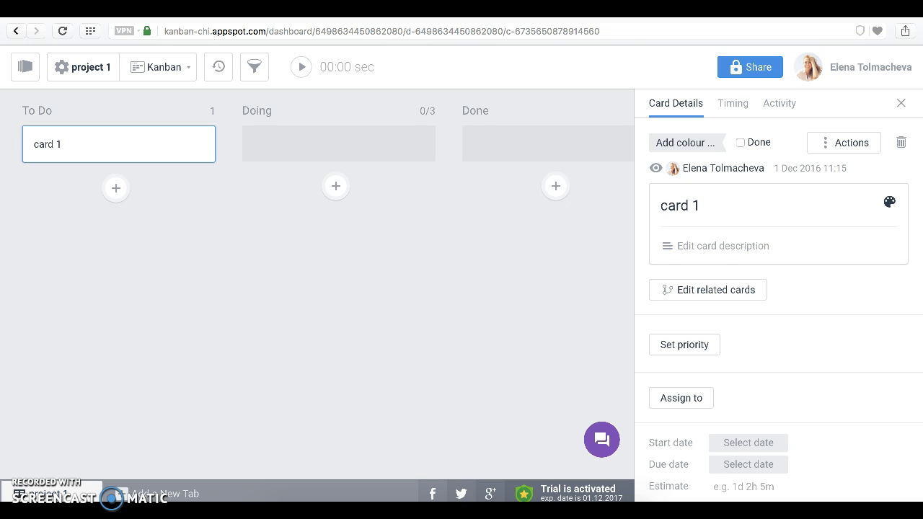
# Add the description 'description' to card 1 and save it.
pyautogui.click(722, 246)
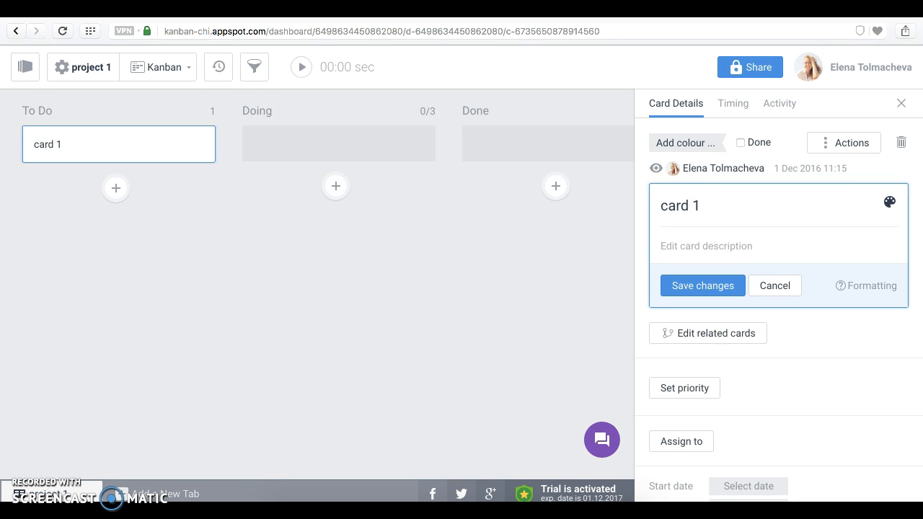
pyautogui.write('descript')
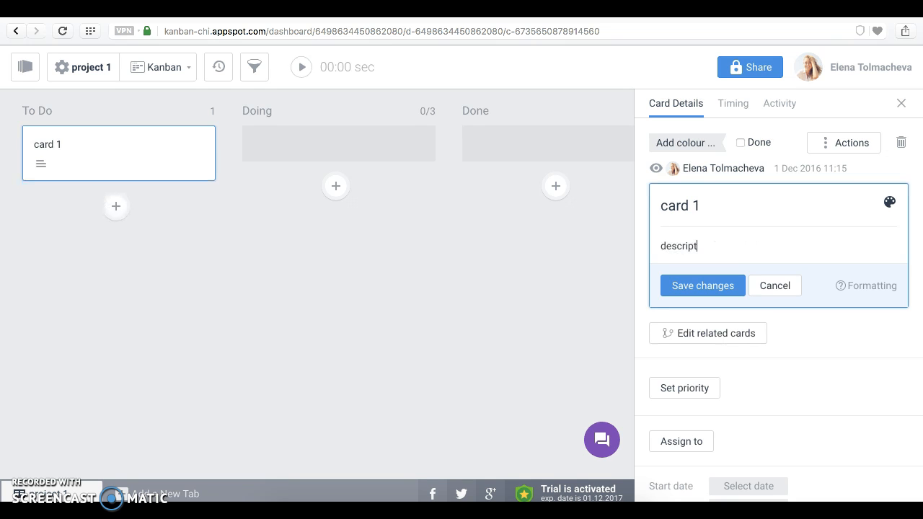
pyautogui.click(702, 286)
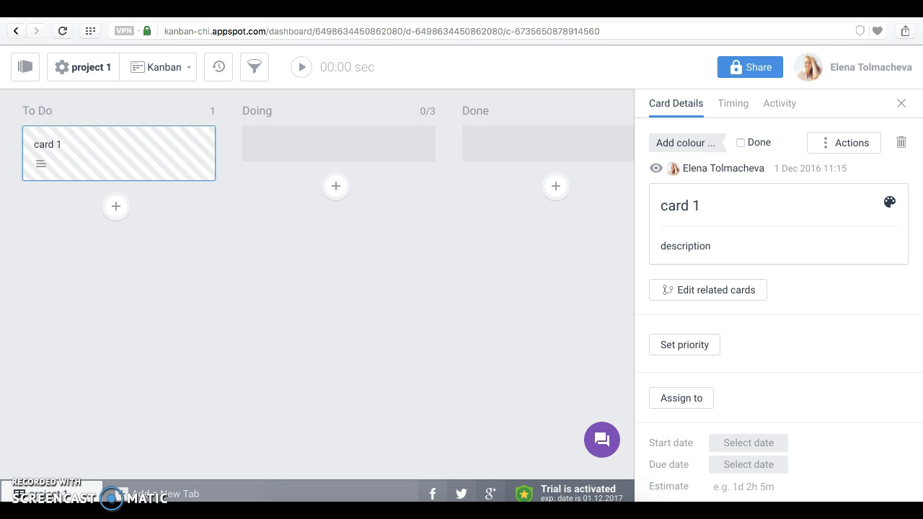
# Set card 1's priority to Normal and its start date to 2 Dec 2016, 09:00.
pyautogui.click(684, 344)
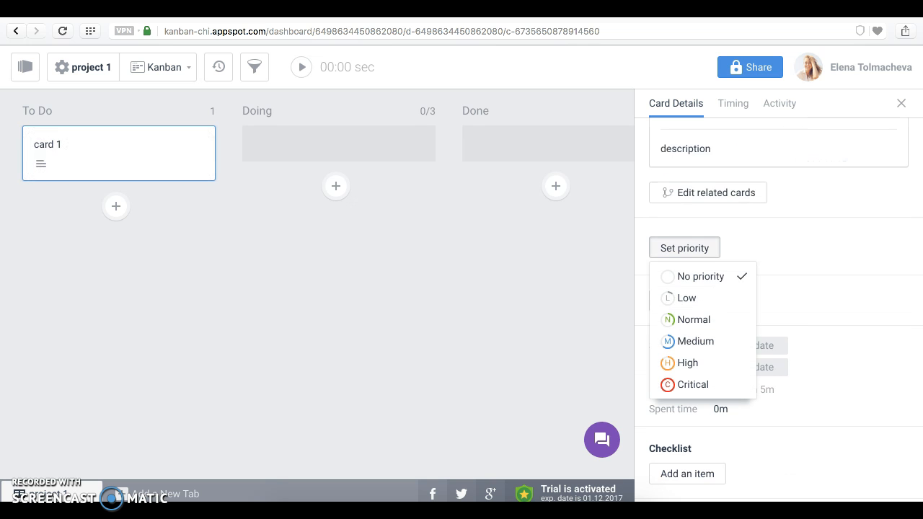
pyautogui.click(694, 319)
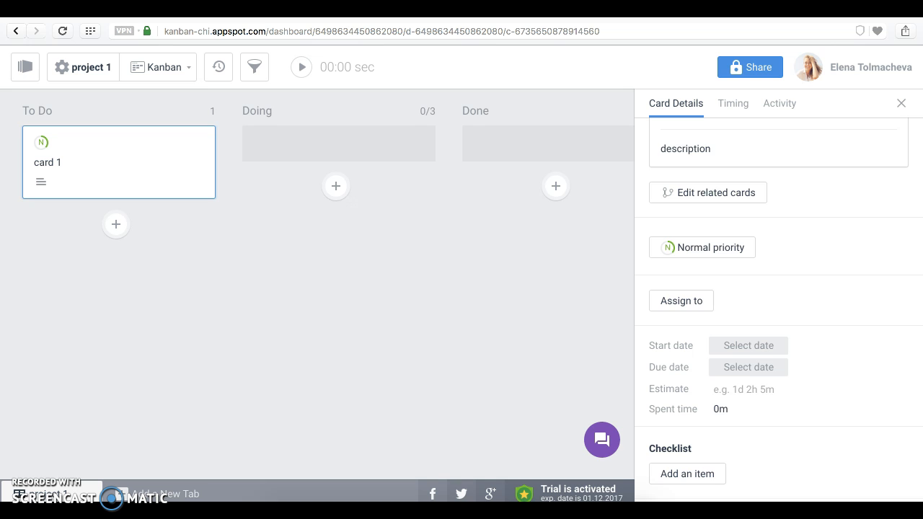
pyautogui.click(747, 346)
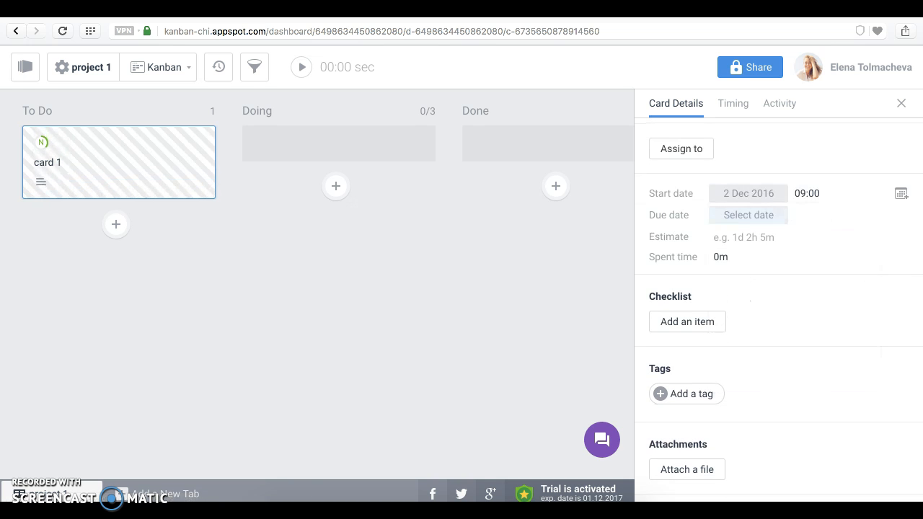
# Set card 1's due date to 21 Dec and push it to the Personal calendar.
pyautogui.click(748, 215)
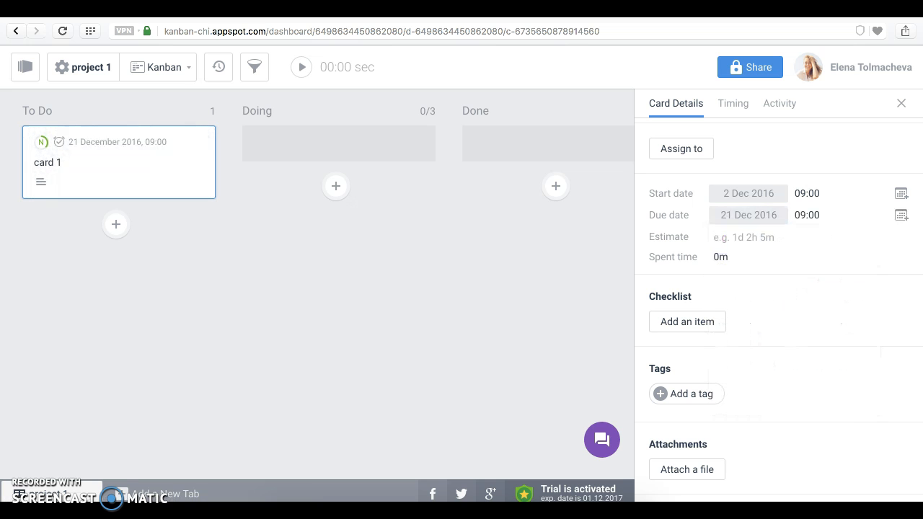
pyautogui.click(901, 215)
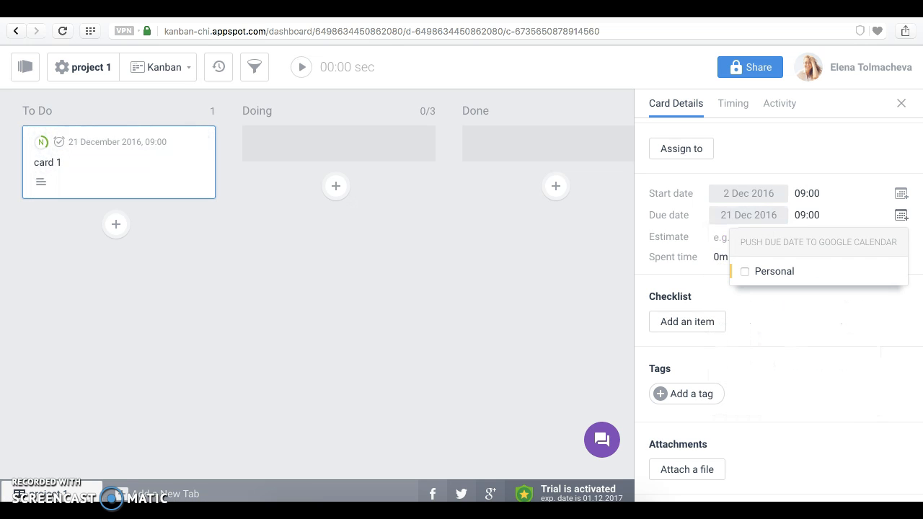
pyautogui.click(745, 271)
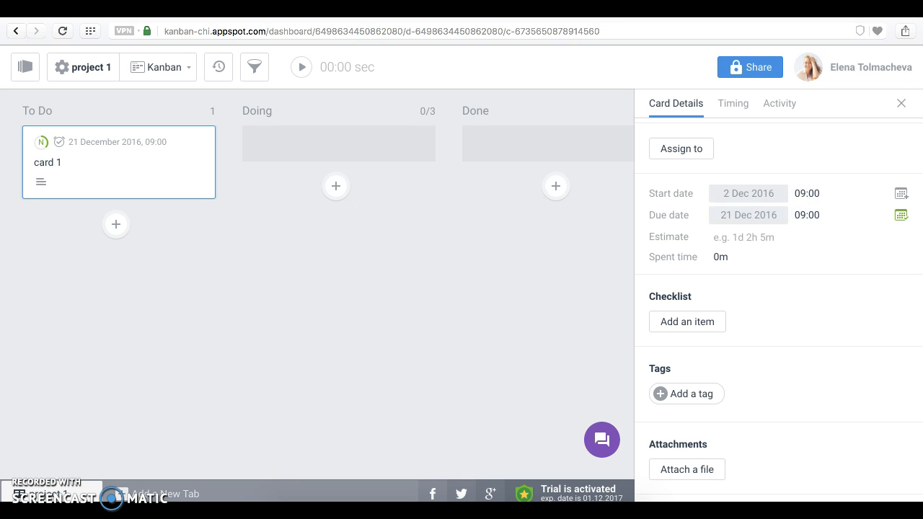
# Enter a 1d estimate and start adding checklist items to the card.
pyautogui.write('1d')
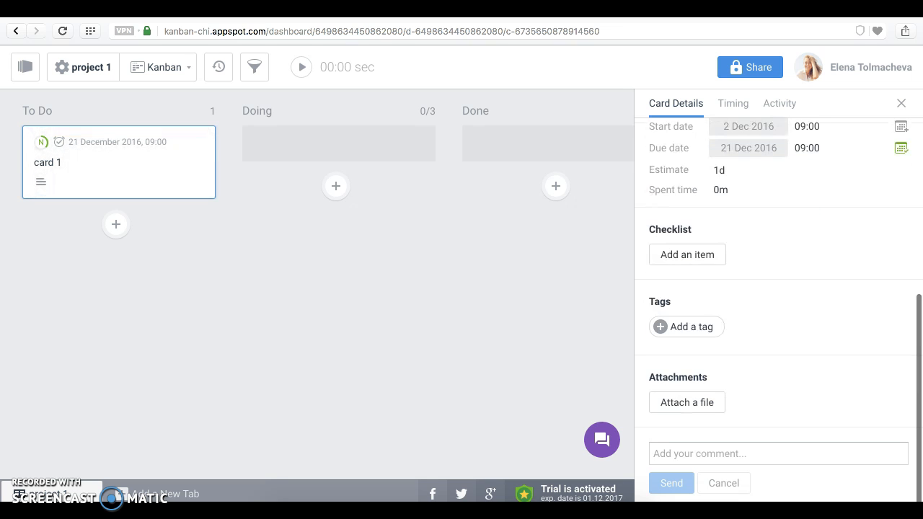
pyautogui.click(686, 253)
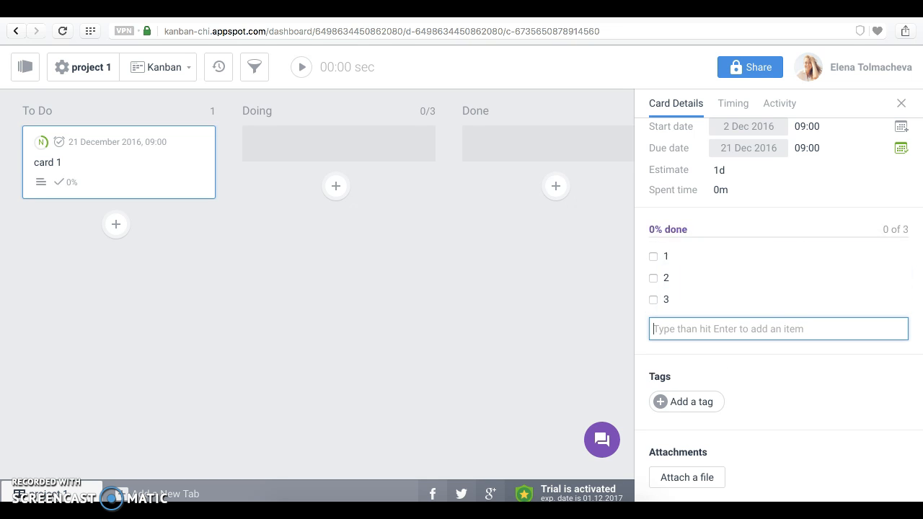
pyautogui.scroll(-3)
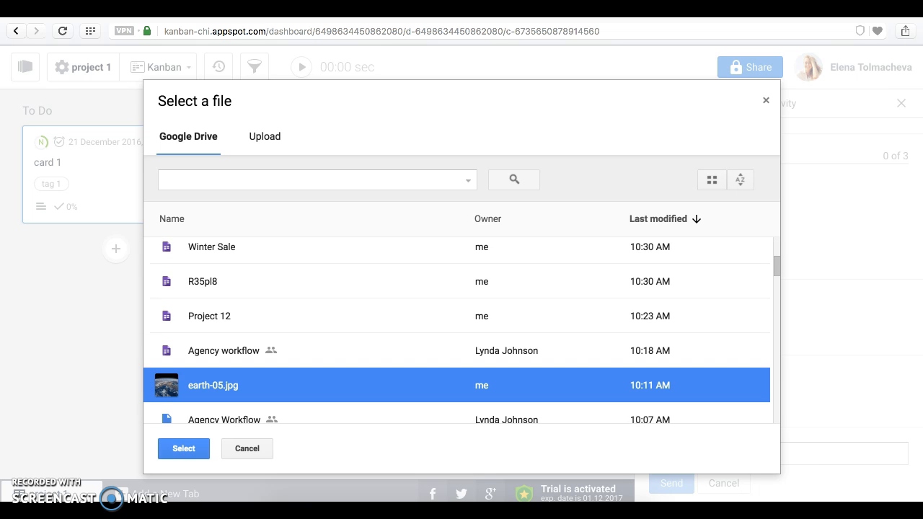
# Attach earth-05.jpg from Google Drive to card 1.
pyautogui.click(183, 448)
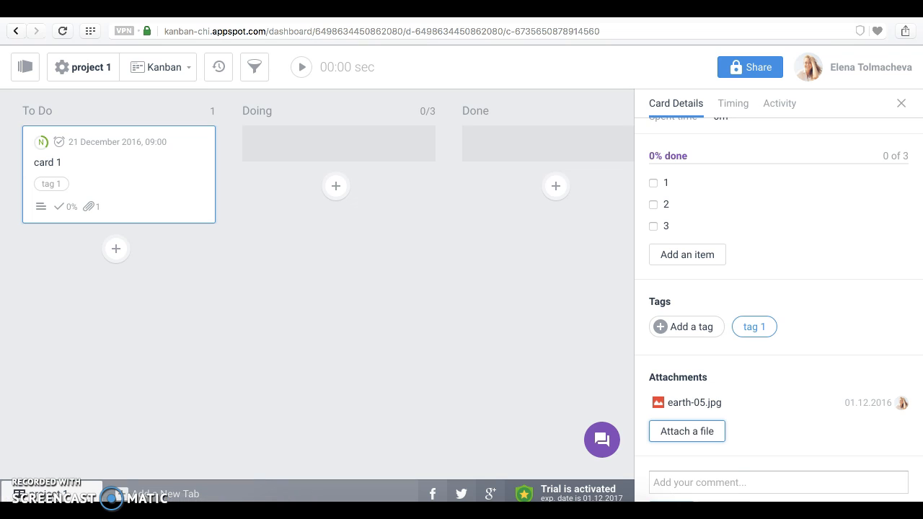
pyautogui.click(778, 482)
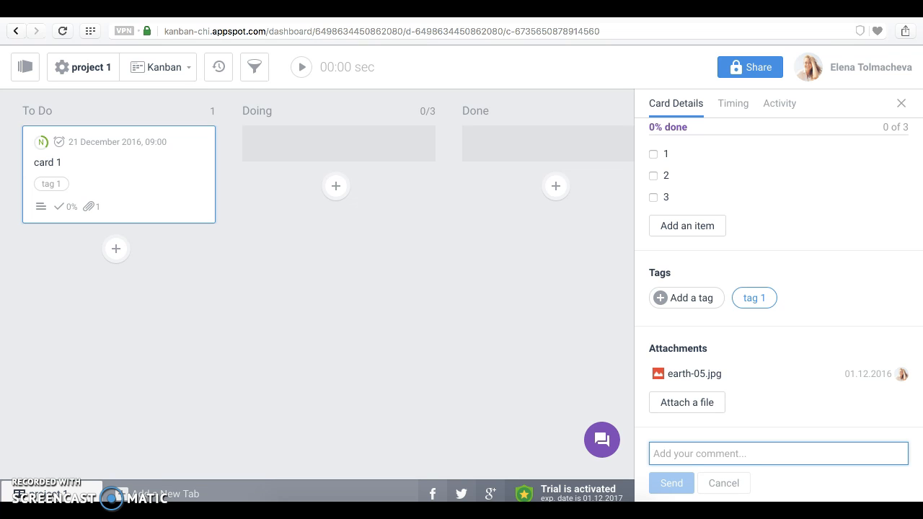
# Post a comment on card 1 asking Lynda to take a look.
pyautogui.write('Lynda. Take a')
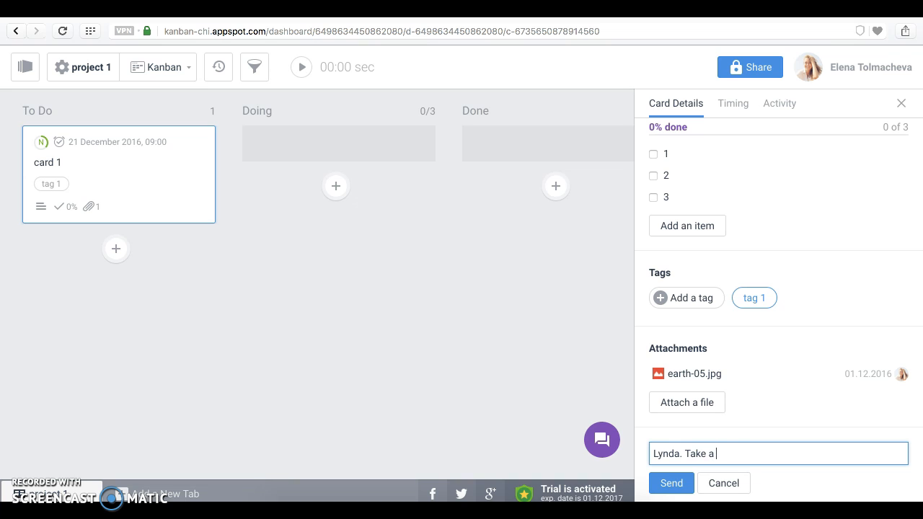
pyautogui.write('look please')
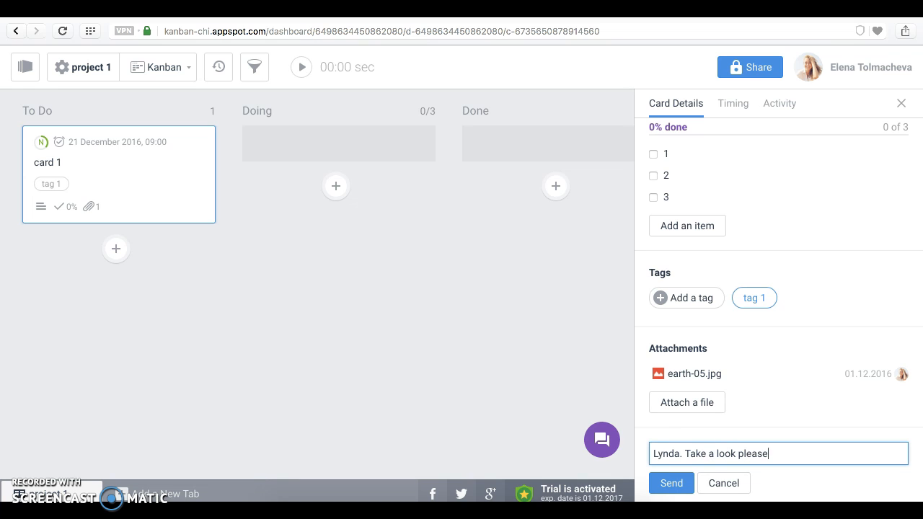
pyautogui.click(671, 483)
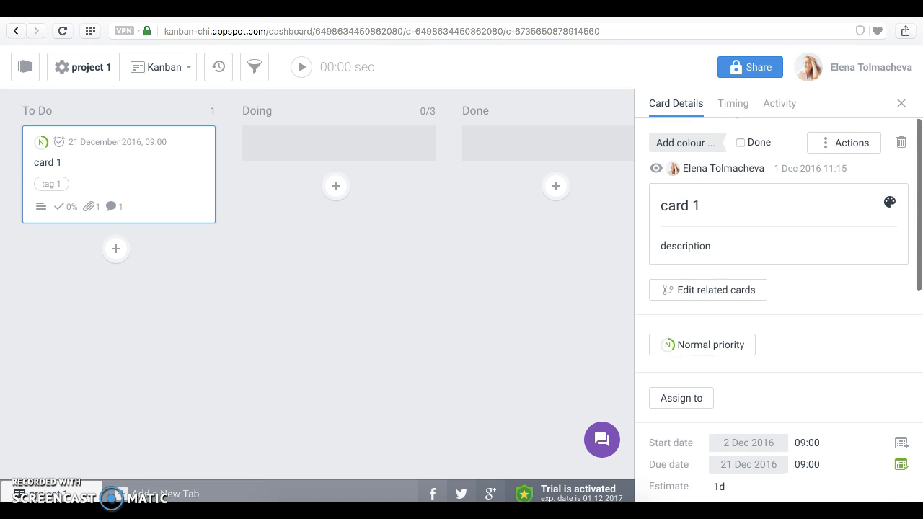
pyautogui.scroll(-3)
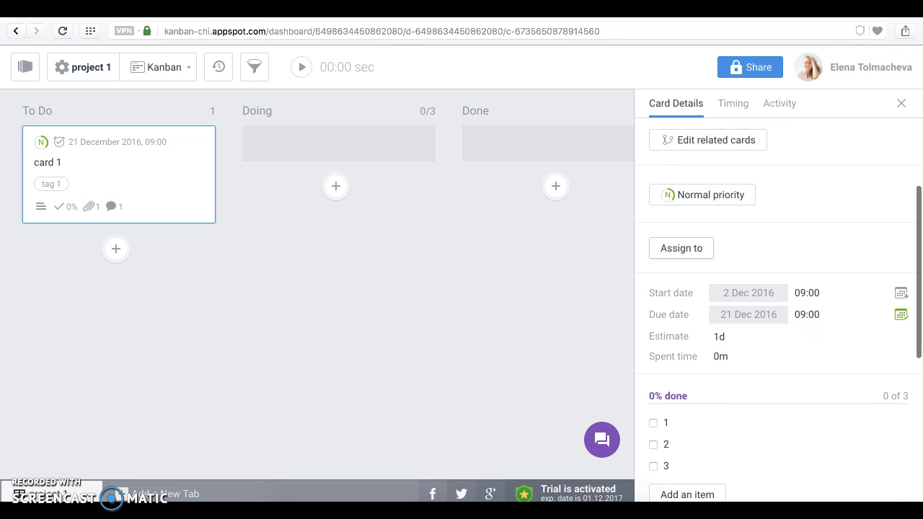
pyautogui.click(680, 248)
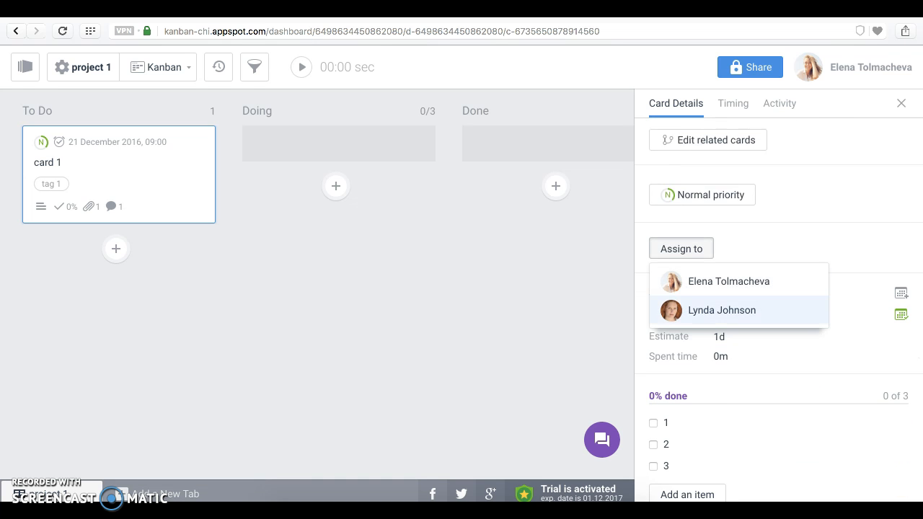
pyautogui.click(722, 310)
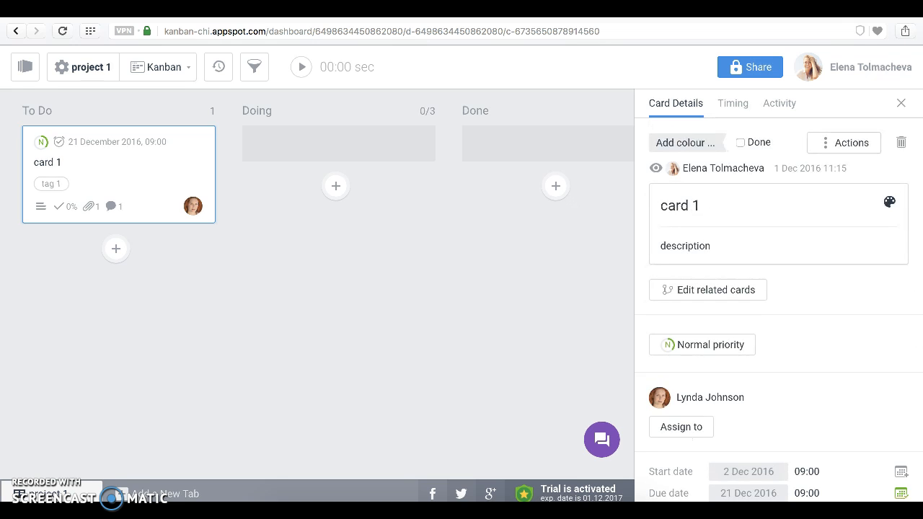
pyautogui.click(779, 104)
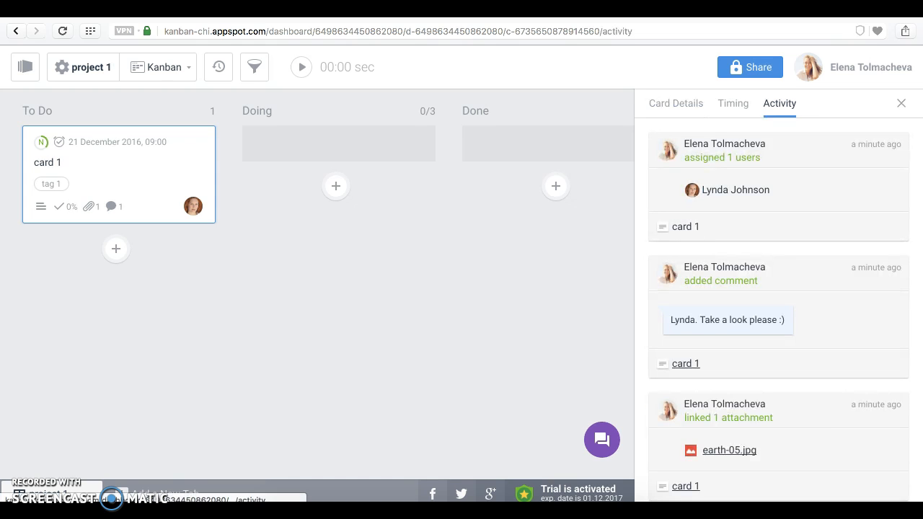
# Scroll down through card 1's Activity feed in the side panel.
pyautogui.scroll(-3)
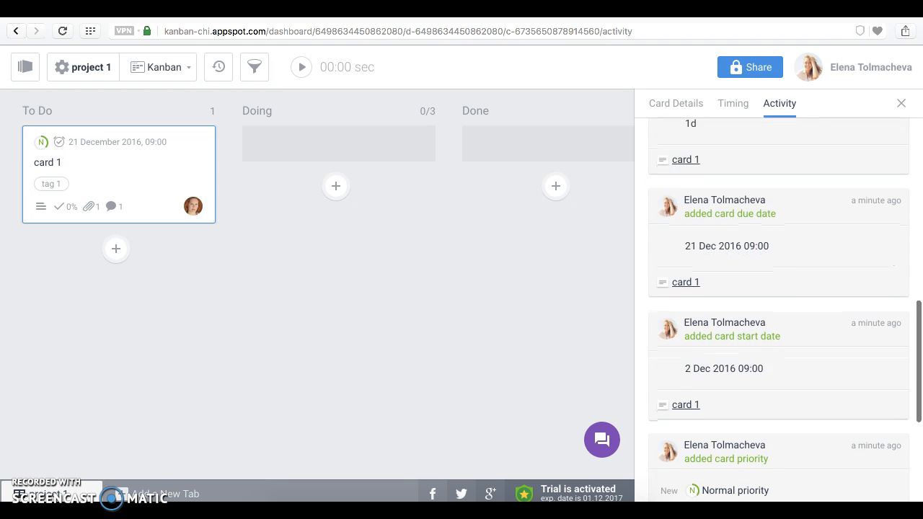
pyautogui.scroll(-3)
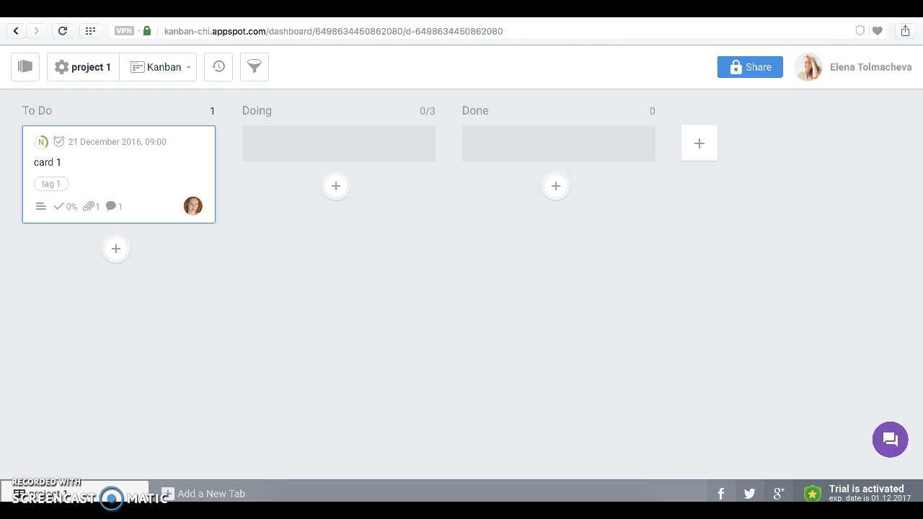
pyautogui.moveTo(59, 141)
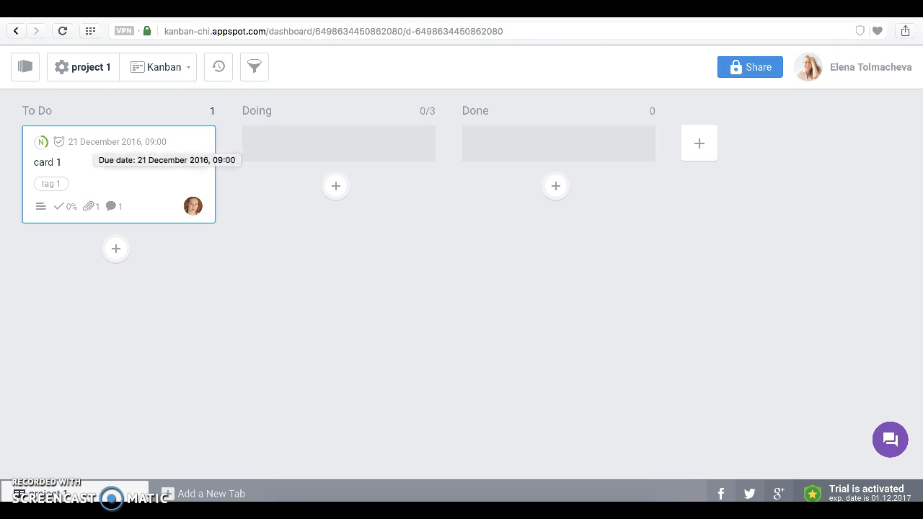
# Drag card 1 through Doing into Done, tick it done, and close its panel.
pyautogui.moveTo(119, 173); pyautogui.dragTo(339, 173)
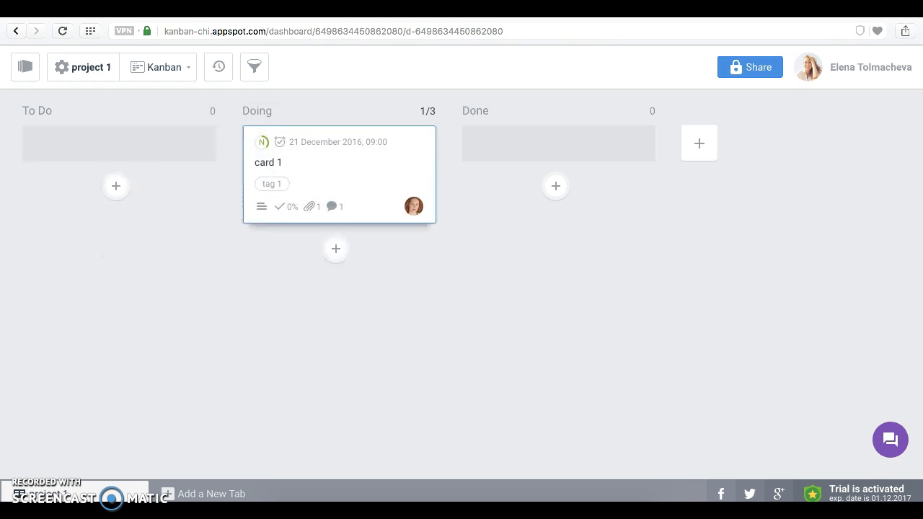
pyautogui.moveTo(339, 174); pyautogui.dragTo(558, 173)
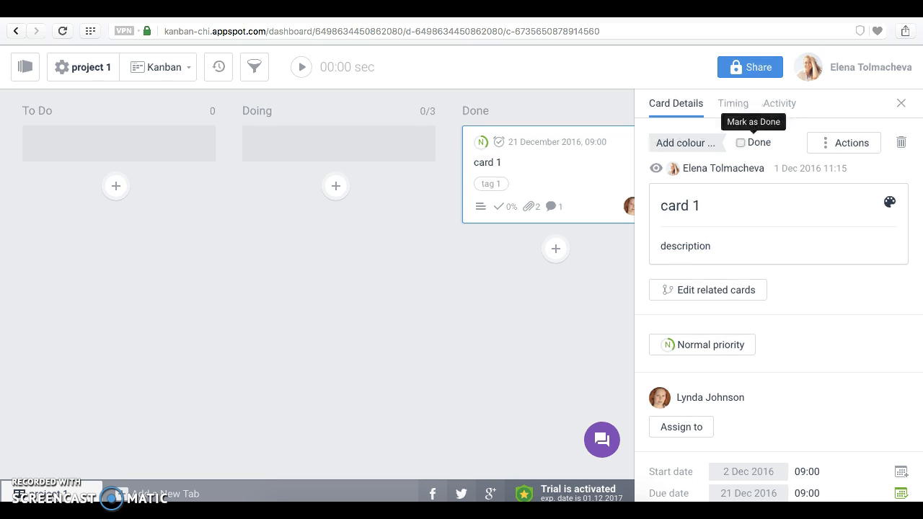
pyautogui.click(740, 142)
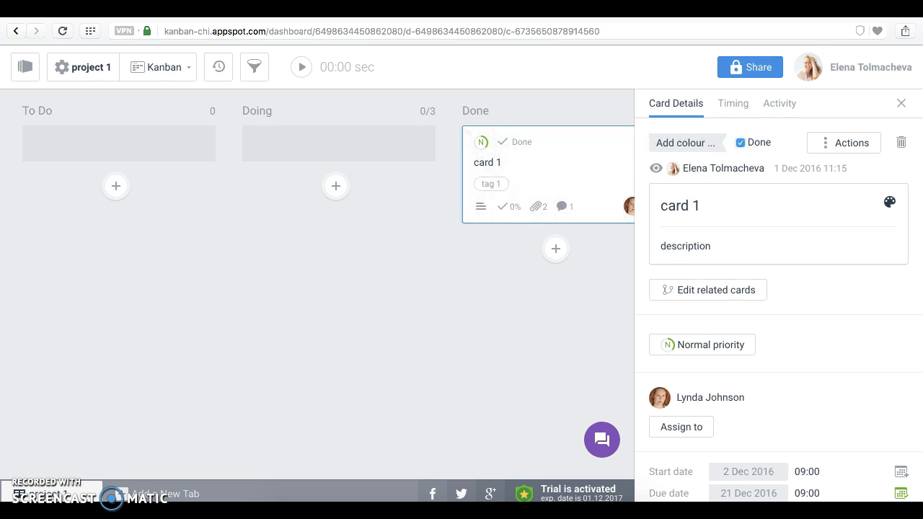
pyautogui.click(901, 102)
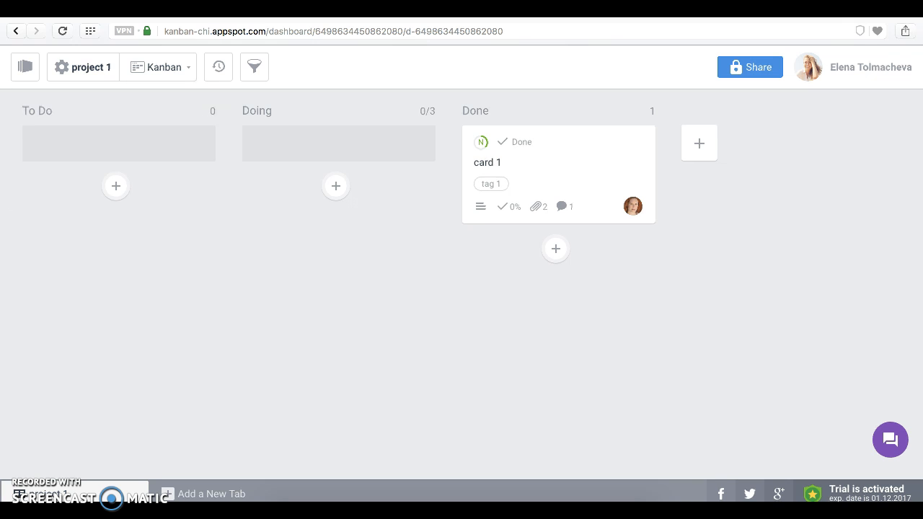
# In Gantt Chart view, shorten card 1's bar to end on 14 Dec.
pyautogui.click(164, 67)
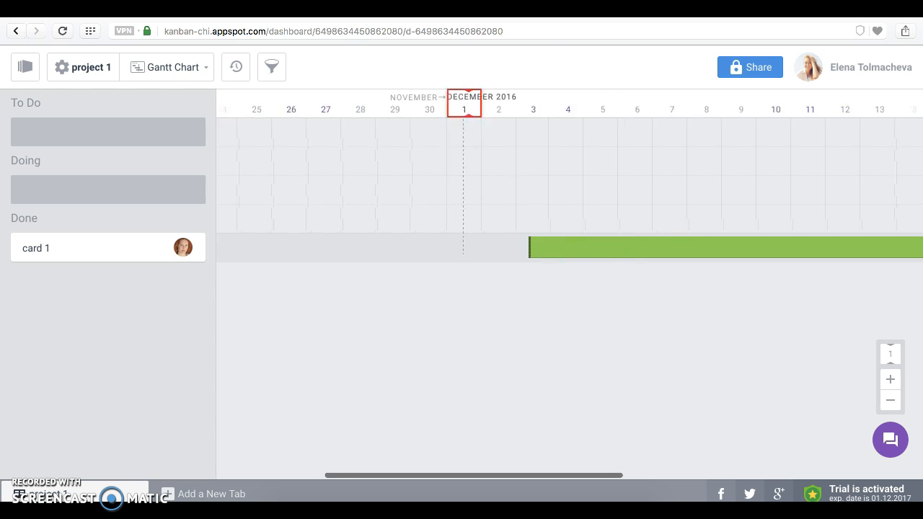
pyautogui.hscroll(3)
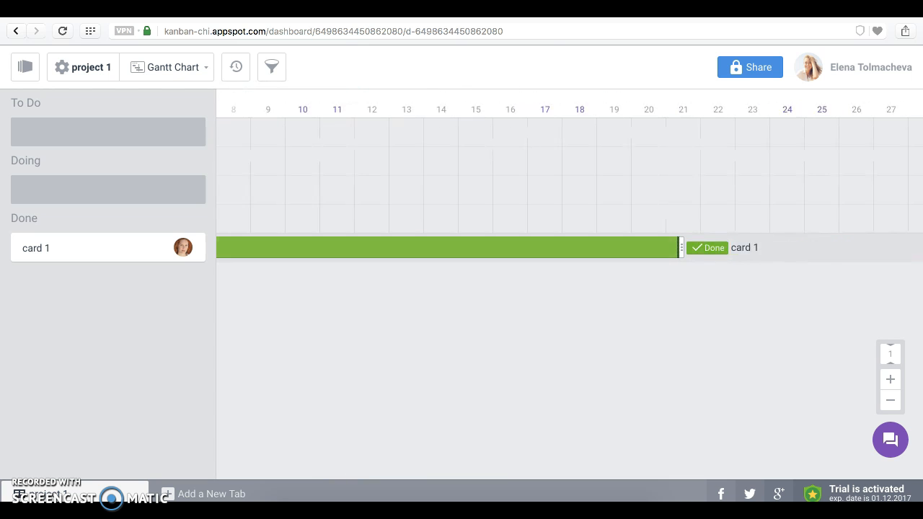
pyautogui.moveTo(681, 248); pyautogui.dragTo(444, 248)
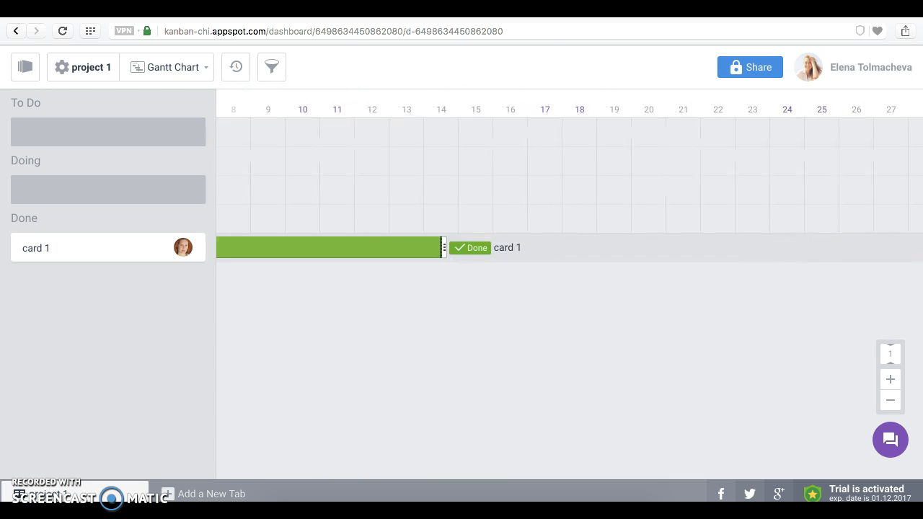
# Show the board in List view, then return to Kanban view.
pyautogui.click(167, 67)
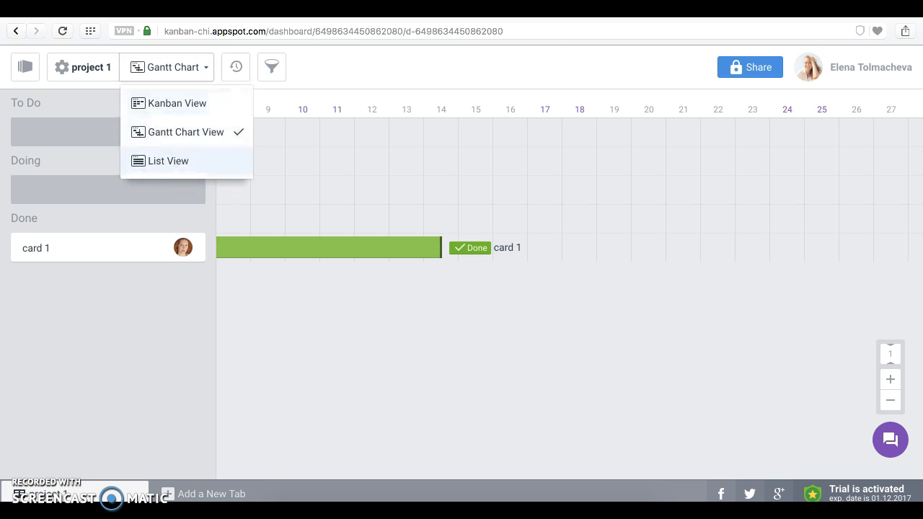
pyautogui.click(168, 161)
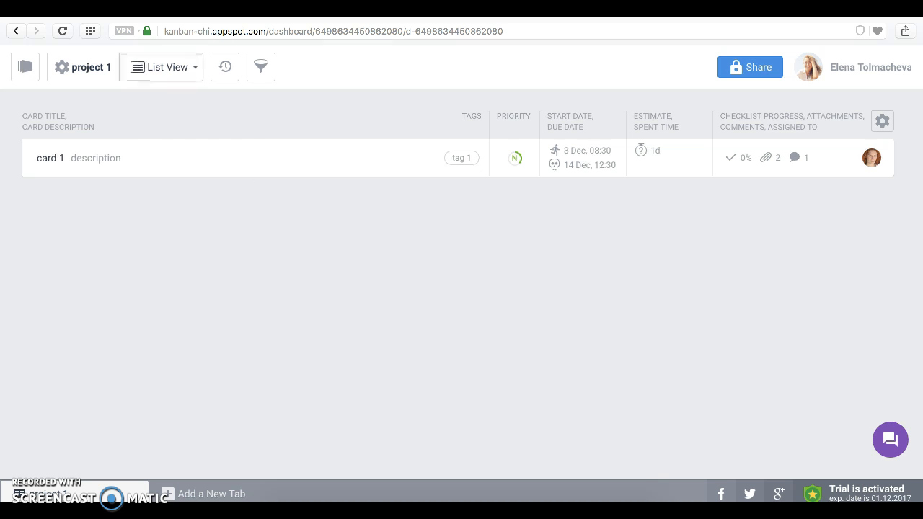
pyautogui.click(162, 67)
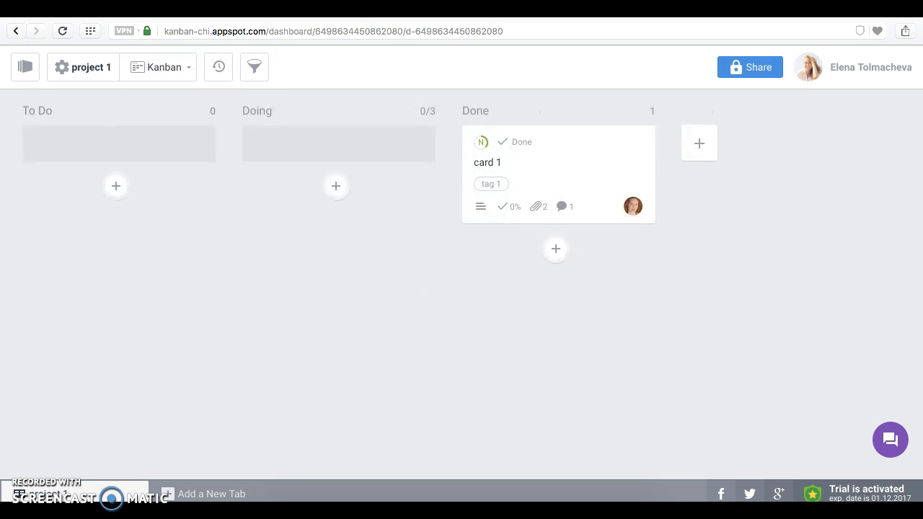
pyautogui.click(254, 66)
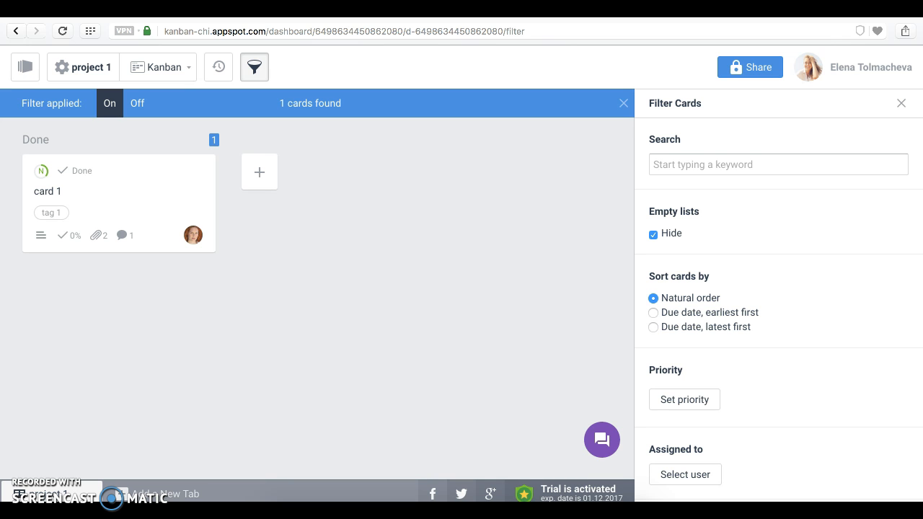
pyautogui.click(654, 327)
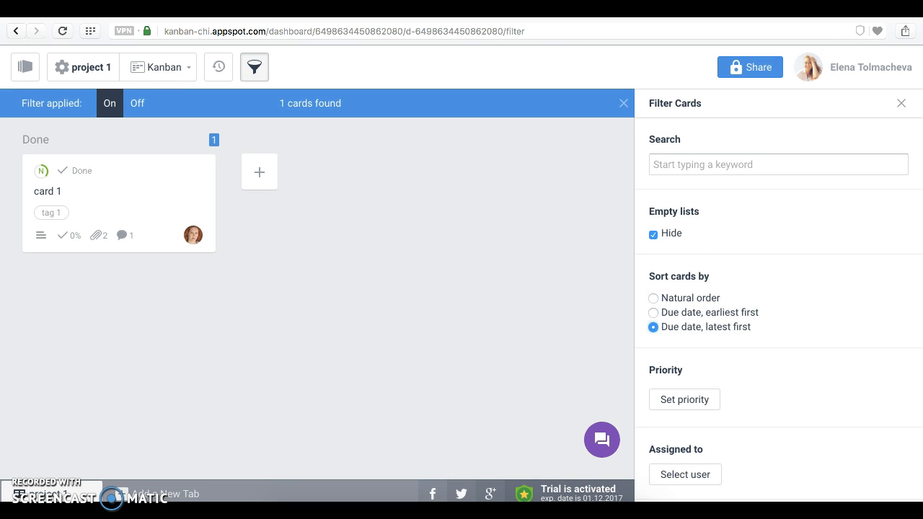
pyautogui.scroll(-3)
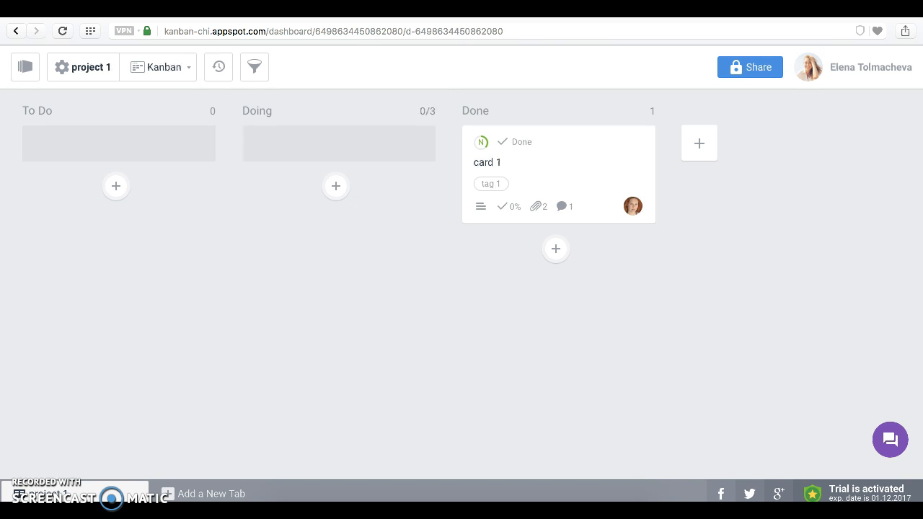
pyautogui.click(890, 439)
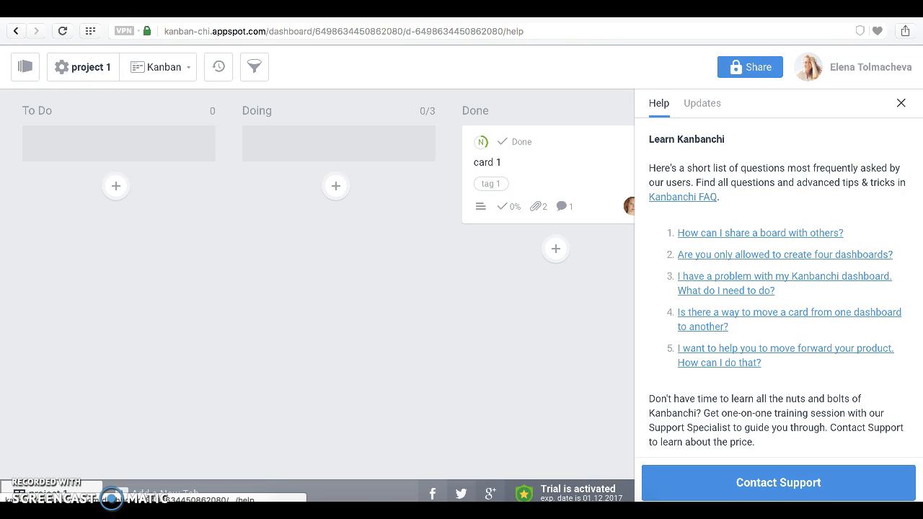
pyautogui.click(900, 102)
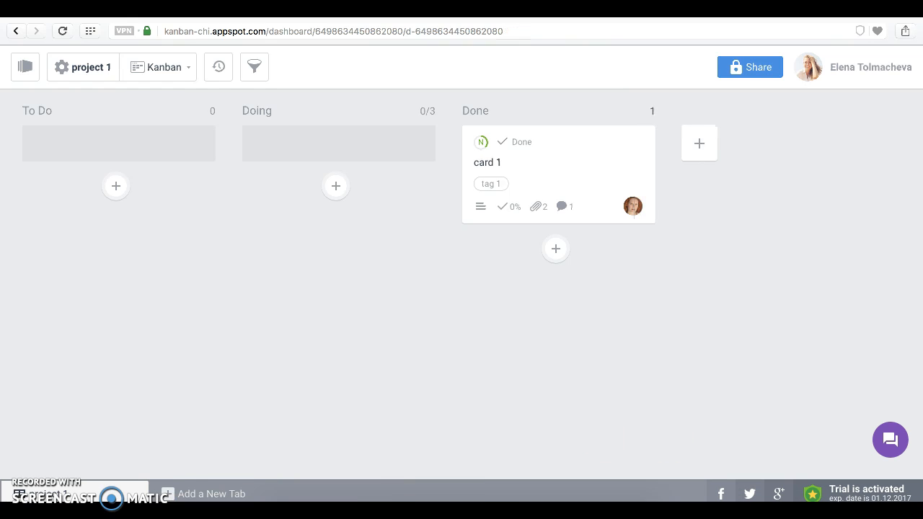